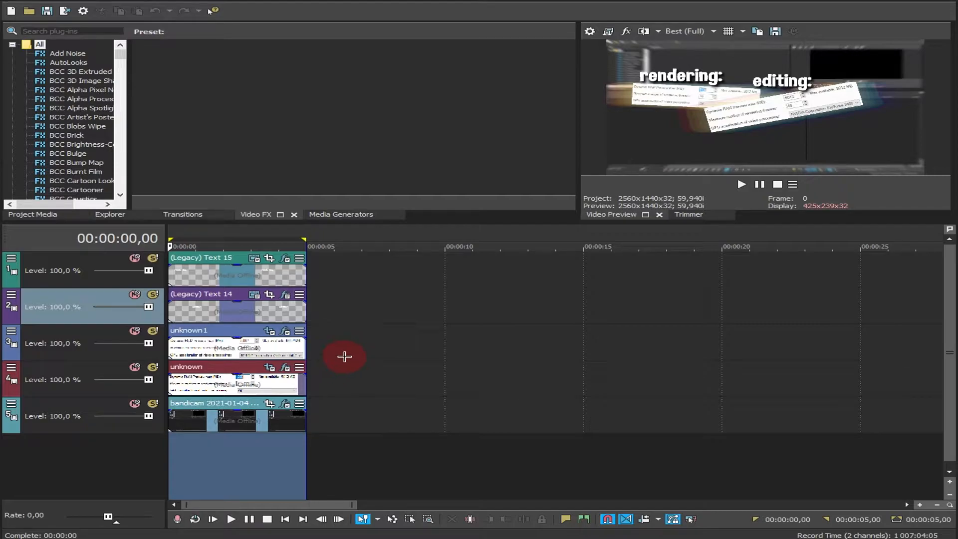
{"action": "mouse_move", "coordinate": [302, 171]}
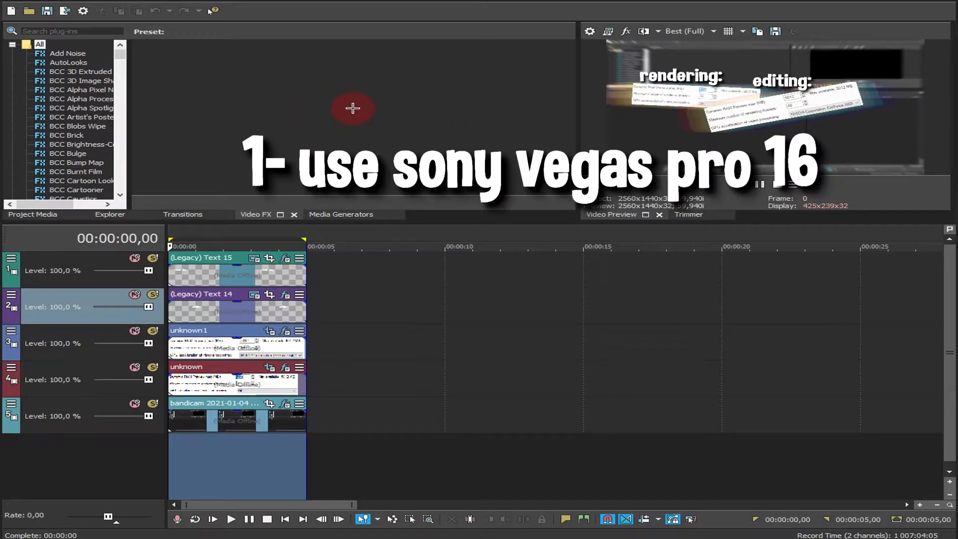
{"action": "mouse_move", "coordinate": [367, 110]}
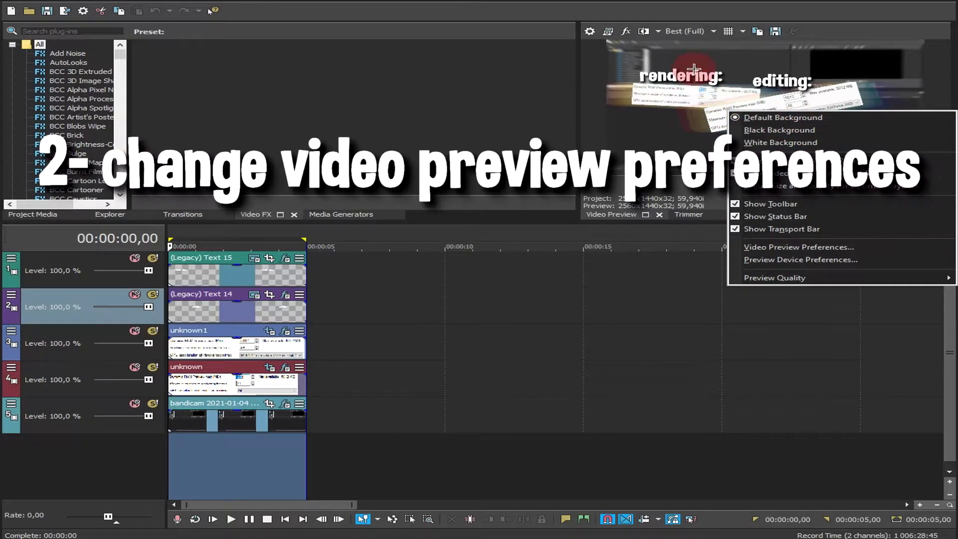
{"action": "mouse_move", "coordinate": [778, 247]}
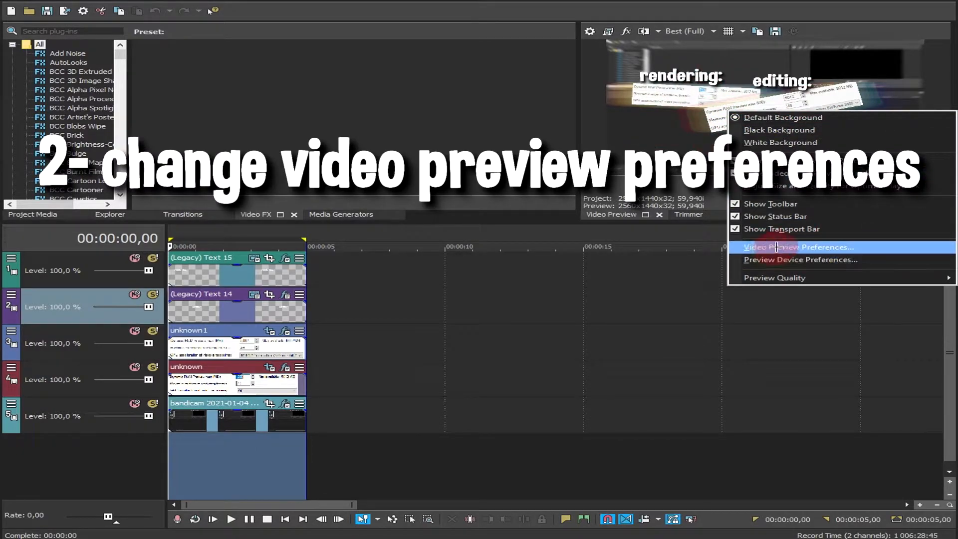
Open Video Preview Preferences and inspect RAM preview (200 MB), 16 threads and GPU acceleration (off)
{"action": "left_click", "coordinate": [798, 247]}
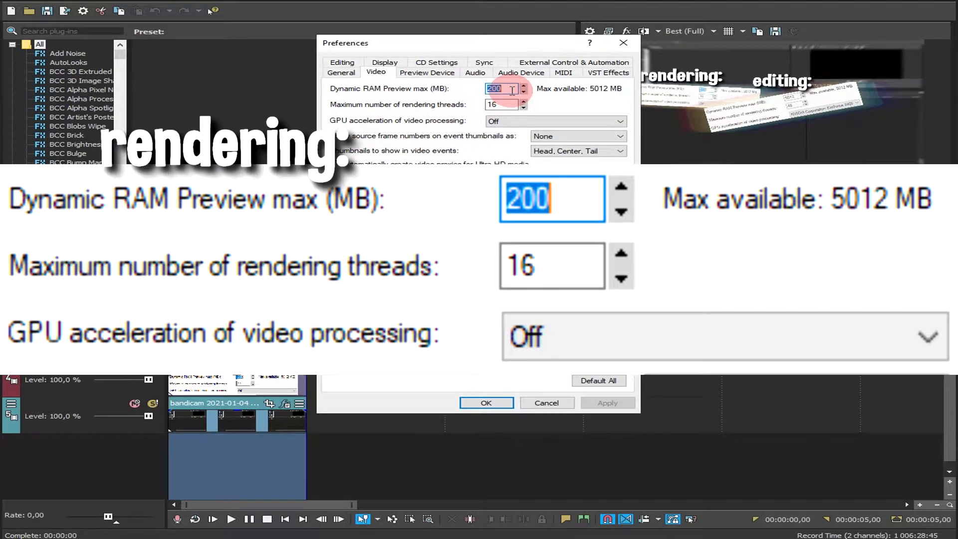
{"action": "left_click", "coordinate": [499, 105]}
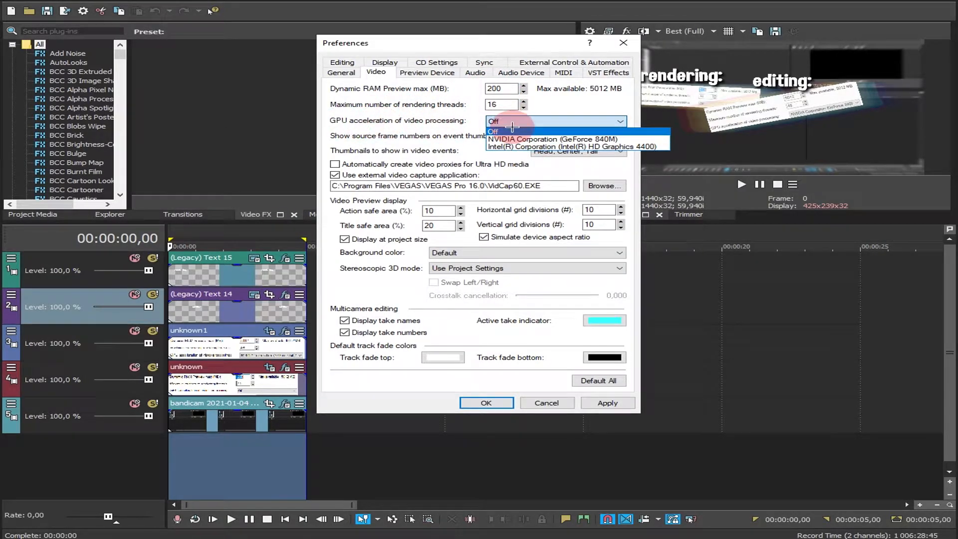
{"action": "left_click", "coordinate": [493, 132]}
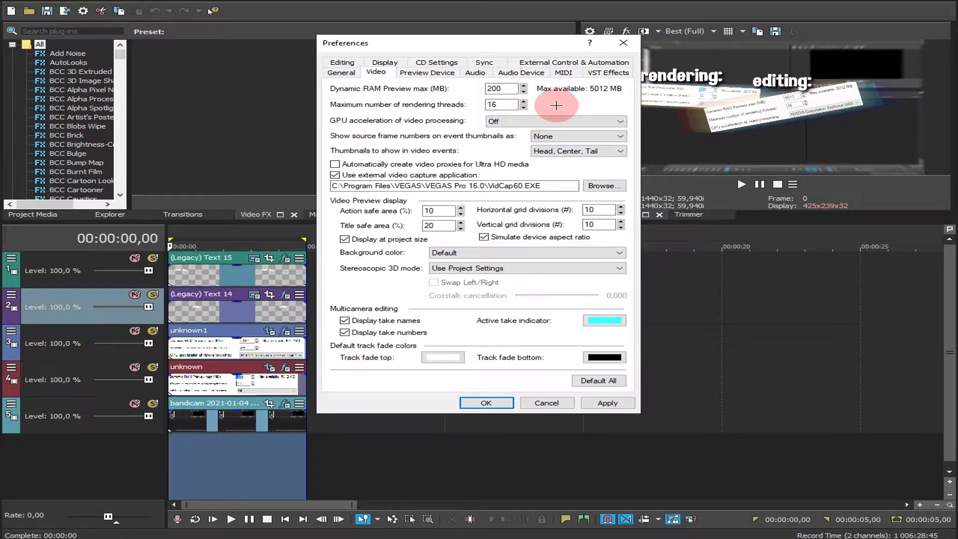
{"action": "mouse_move", "coordinate": [559, 101]}
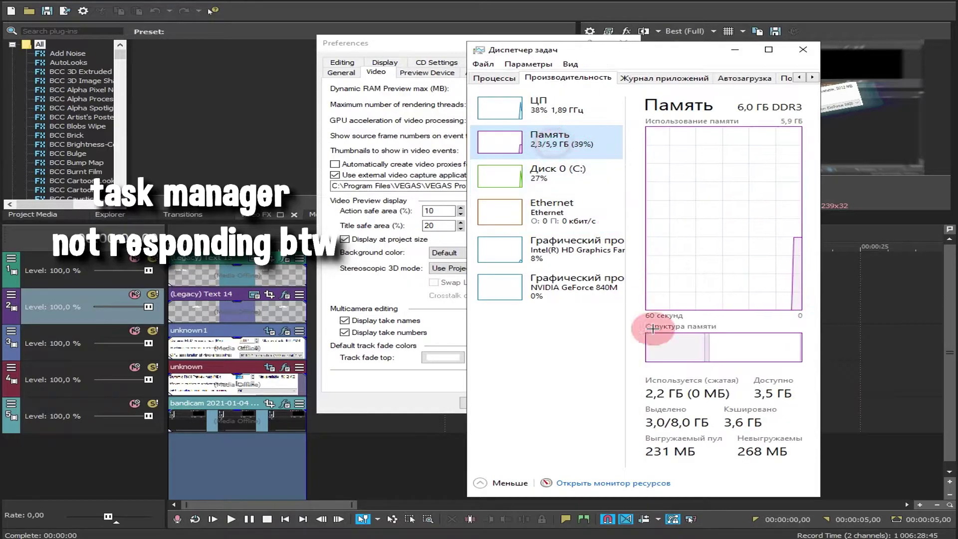
Check Task Manager memory use (2.3 of 5.9 GB), then CPU details (39%)
{"action": "left_click", "coordinate": [542, 104]}
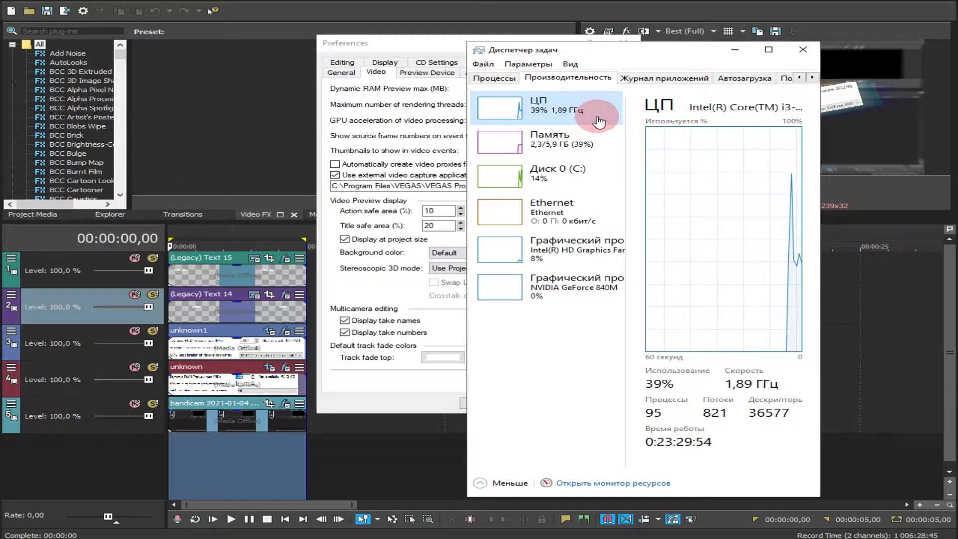
{"action": "left_click", "coordinate": [802, 49]}
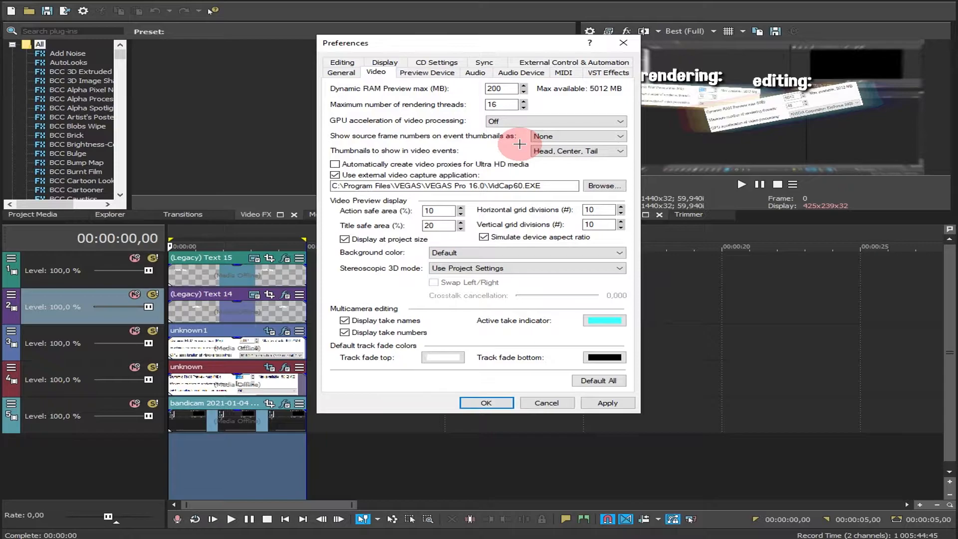
Set RAM preview 5012 MB, 48 threads, NVIDIA GeForce 840M acceleration; apply and accept warning
{"action": "left_click", "coordinate": [500, 89]}
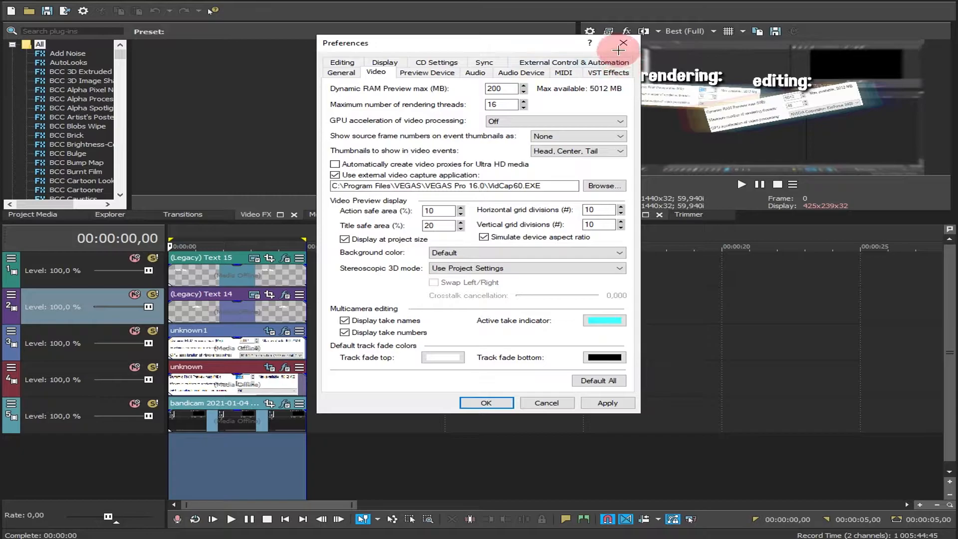
{"action": "left_click", "coordinate": [501, 89]}
{"action": "type", "text": "5012"}
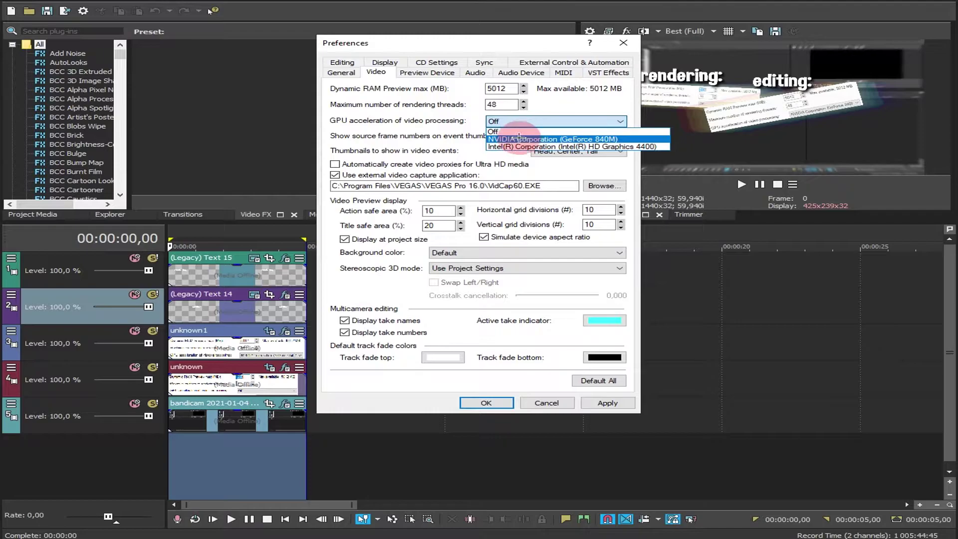
{"action": "left_click", "coordinate": [547, 138]}
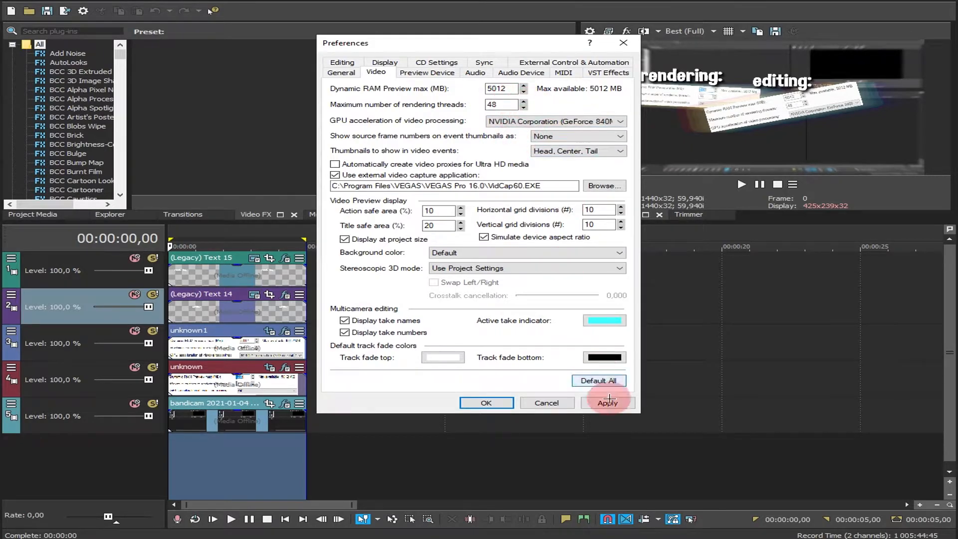
{"action": "left_click", "coordinate": [607, 403]}
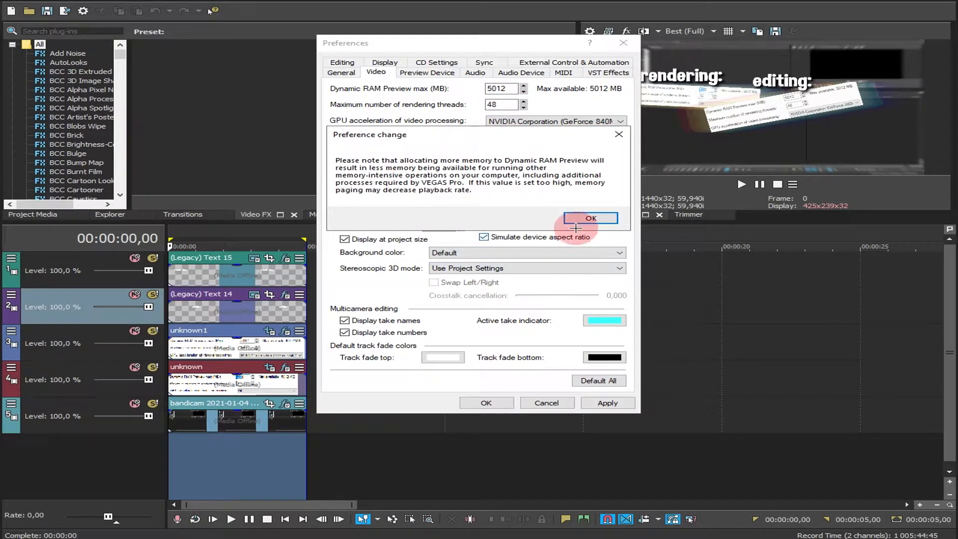
{"action": "left_click", "coordinate": [590, 218]}
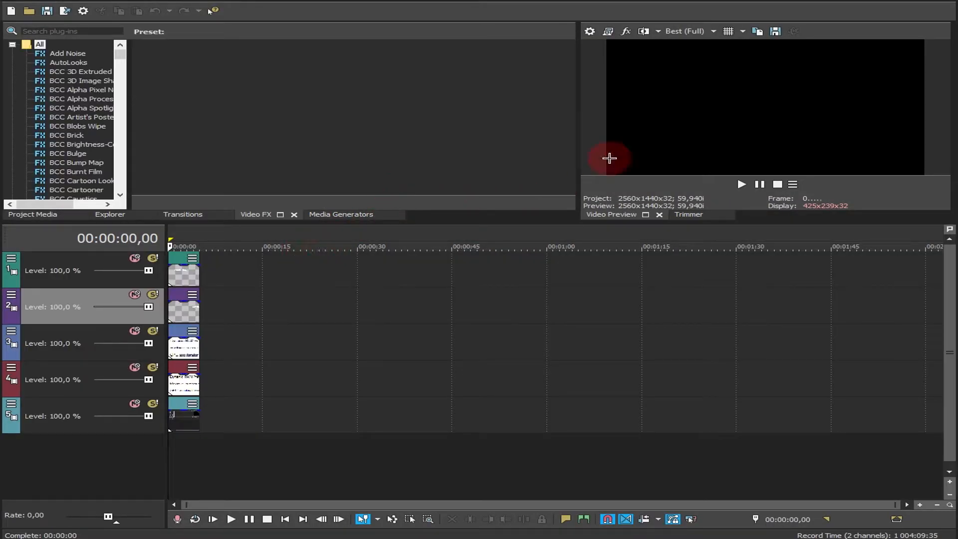
{"action": "right_click", "coordinate": [674, 193]}
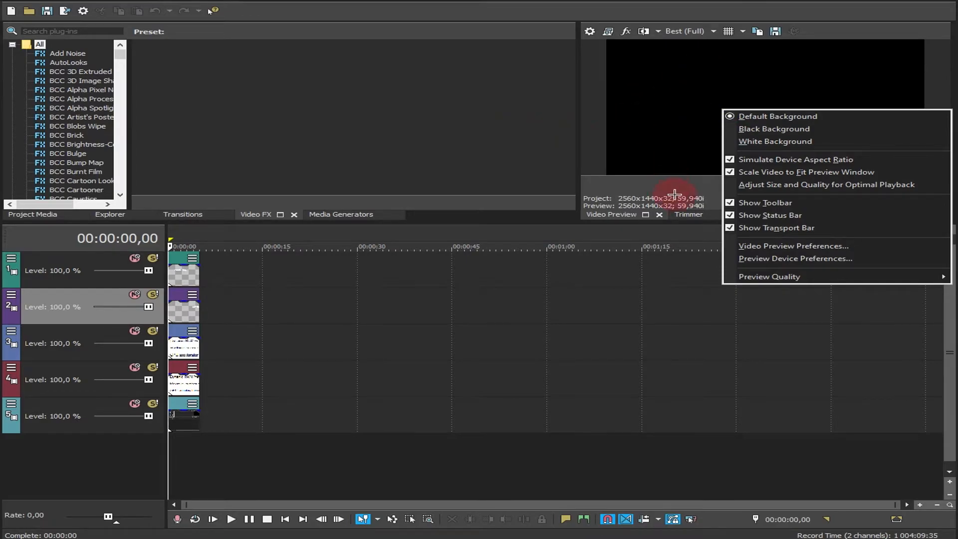
{"action": "mouse_move", "coordinate": [780, 246]}
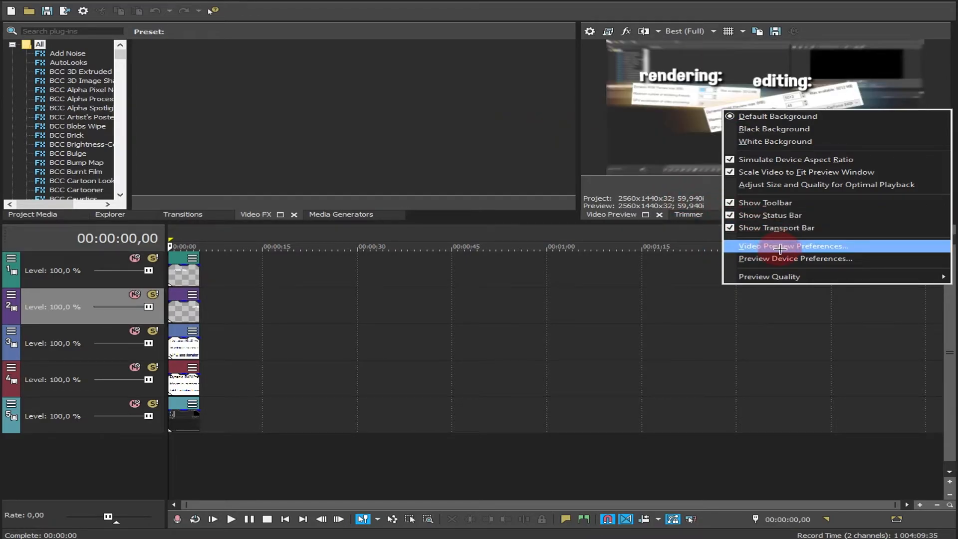
{"action": "left_click", "coordinate": [793, 246]}
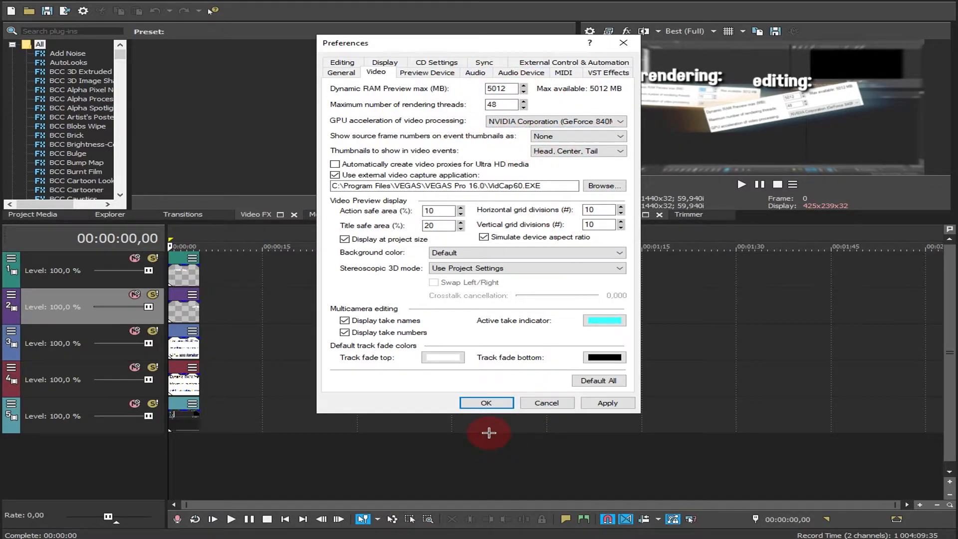
{"action": "left_click", "coordinate": [487, 403]}
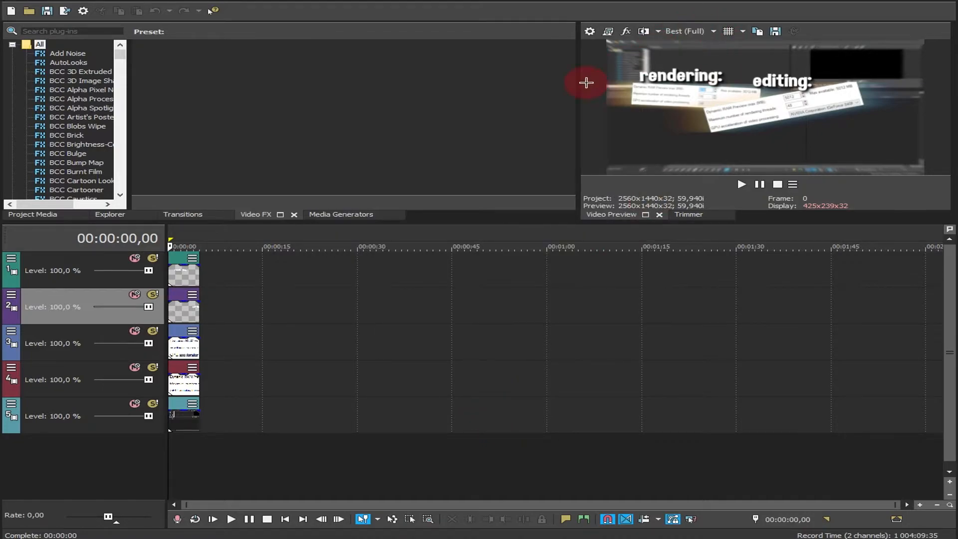
{"action": "left_click", "coordinate": [710, 30]}
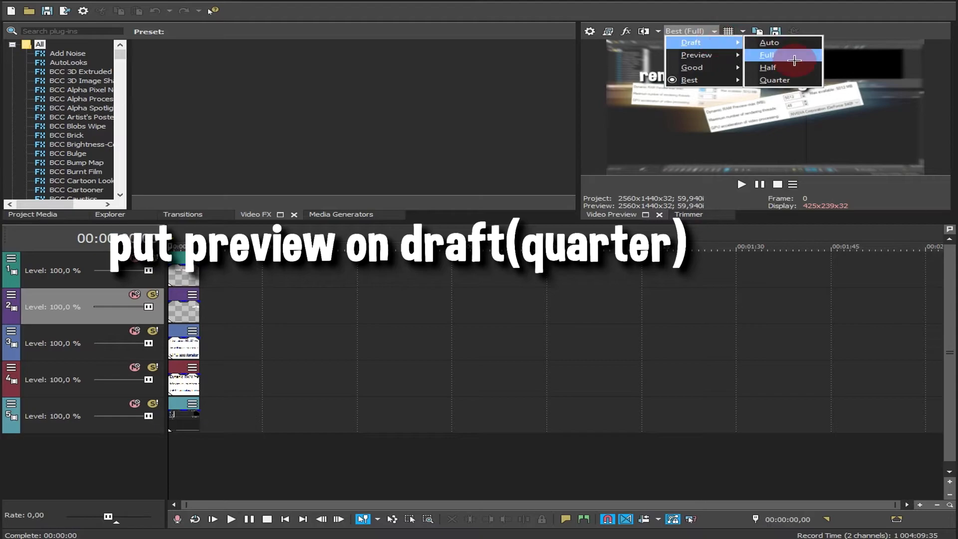
Switch preview quality to Draft (Quarter) and place the playhead near two seconds
{"action": "left_click", "coordinate": [775, 80]}
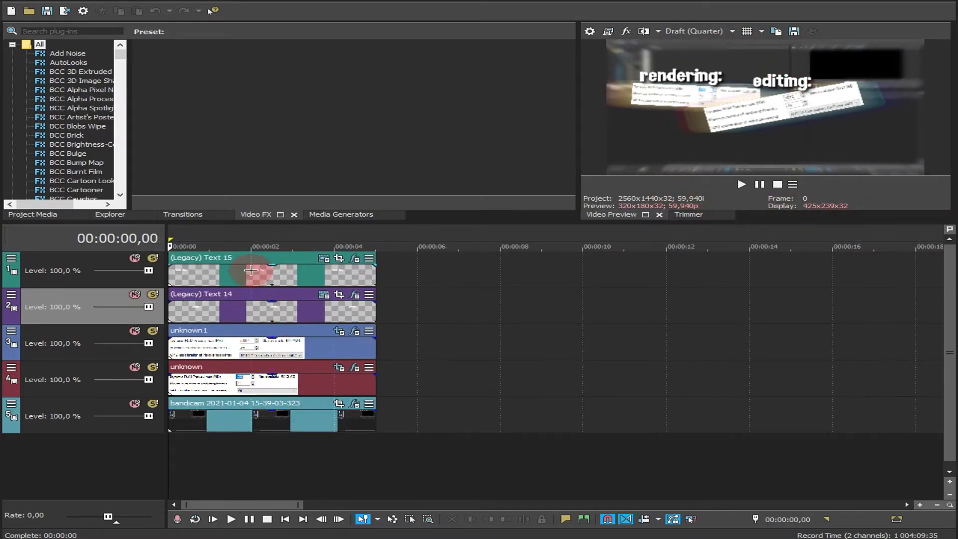
{"action": "left_click", "coordinate": [741, 184]}
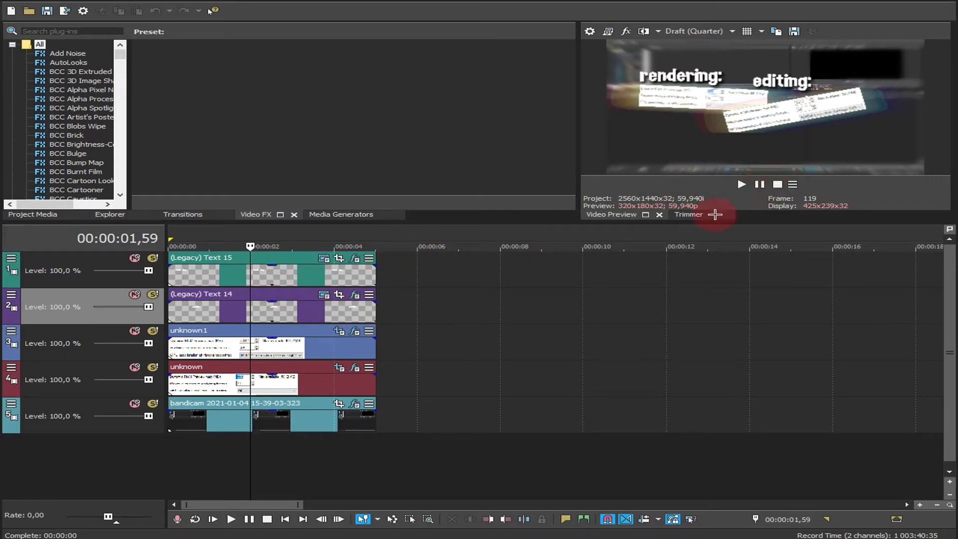
Start timeline playback to test Draft (Quarter) preview performance
{"action": "left_click", "coordinate": [440, 246]}
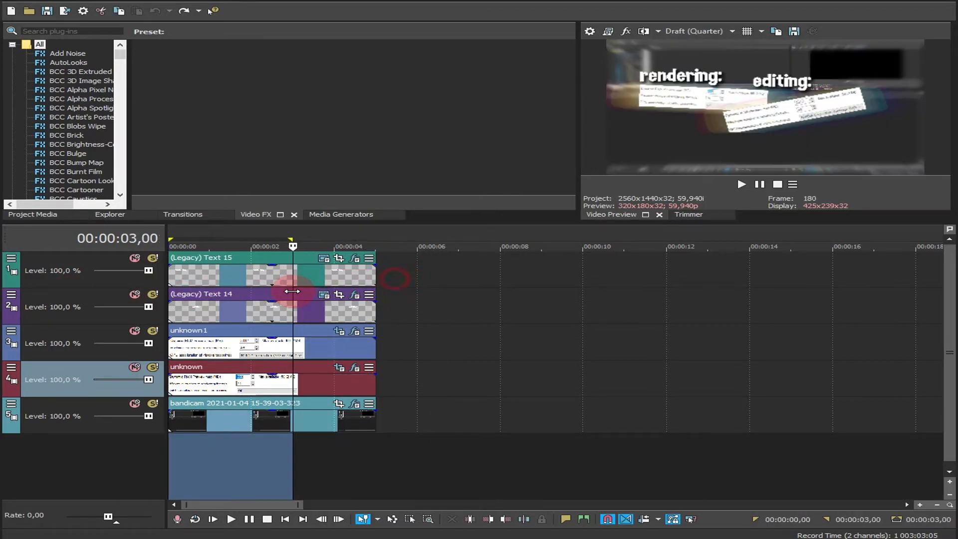
{"action": "key", "text": "shift+b"}
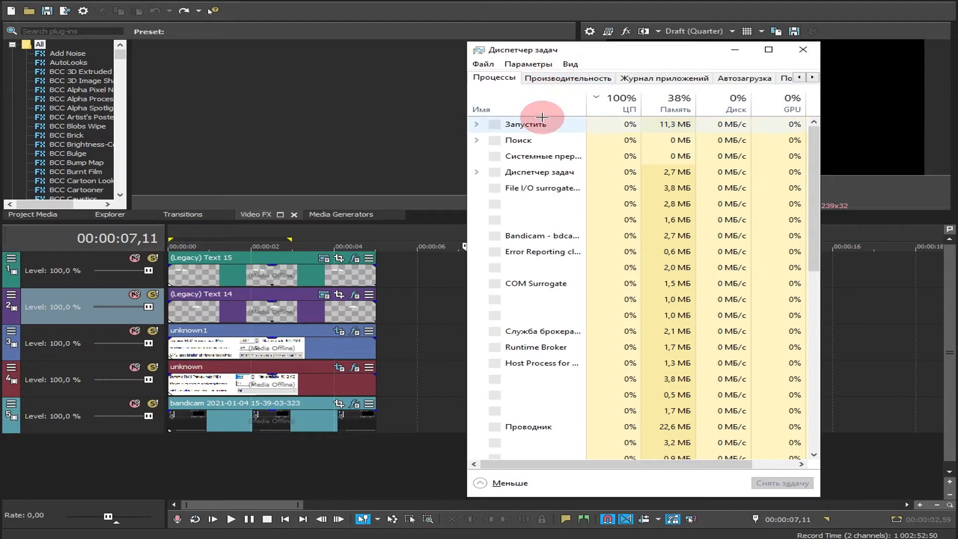
Go to vegas160.exe in Task Manager Details and show its priority options
{"action": "left_click", "coordinate": [620, 100]}
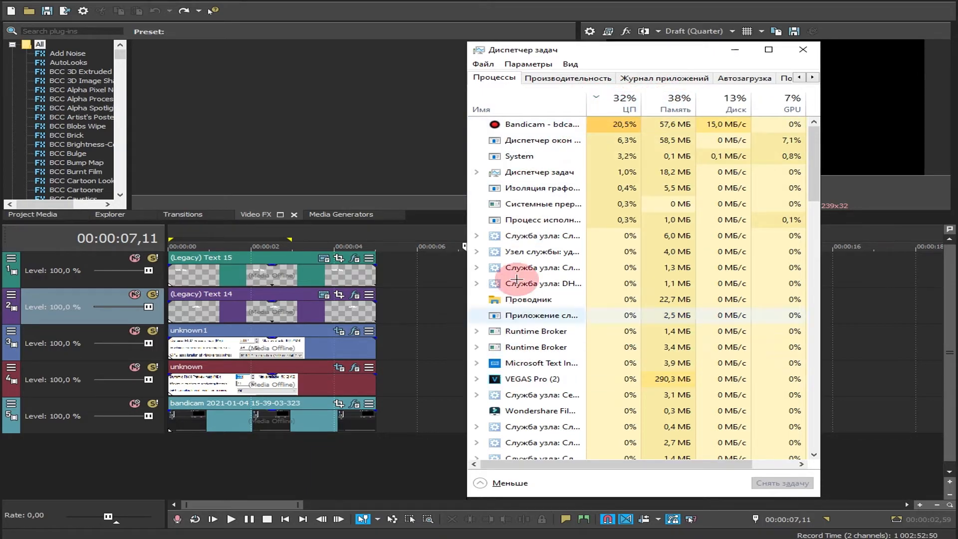
{"action": "right_click", "coordinate": [528, 380]}
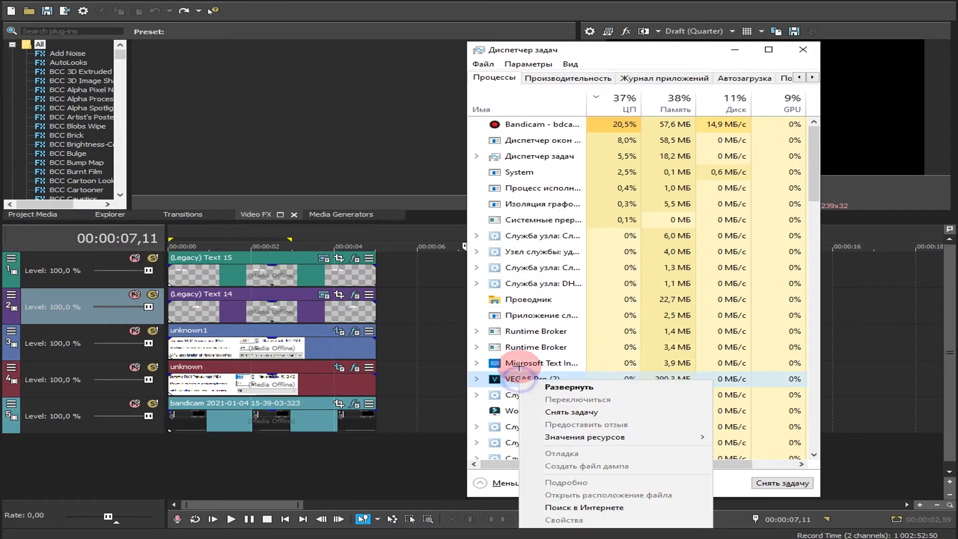
{"action": "mouse_move", "coordinate": [589, 407]}
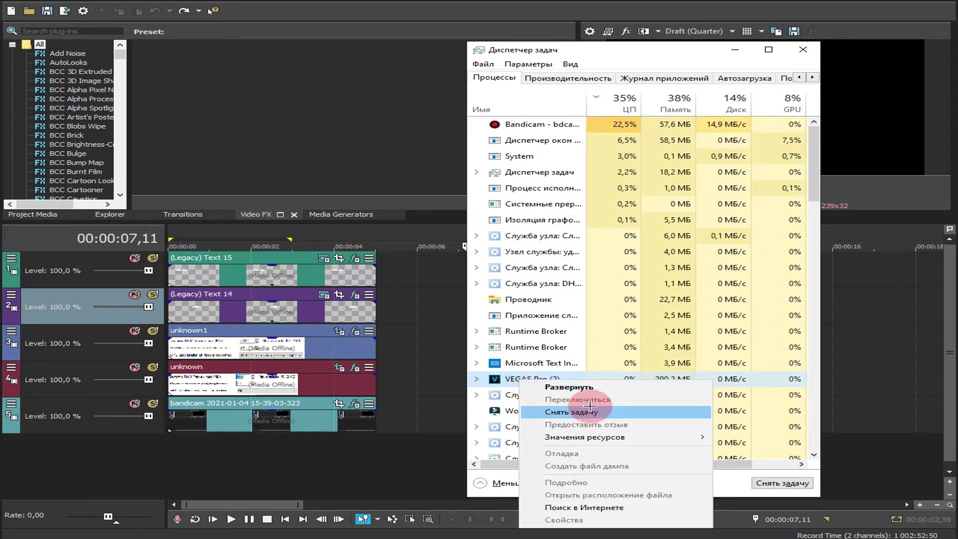
{"action": "mouse_move", "coordinate": [590, 425]}
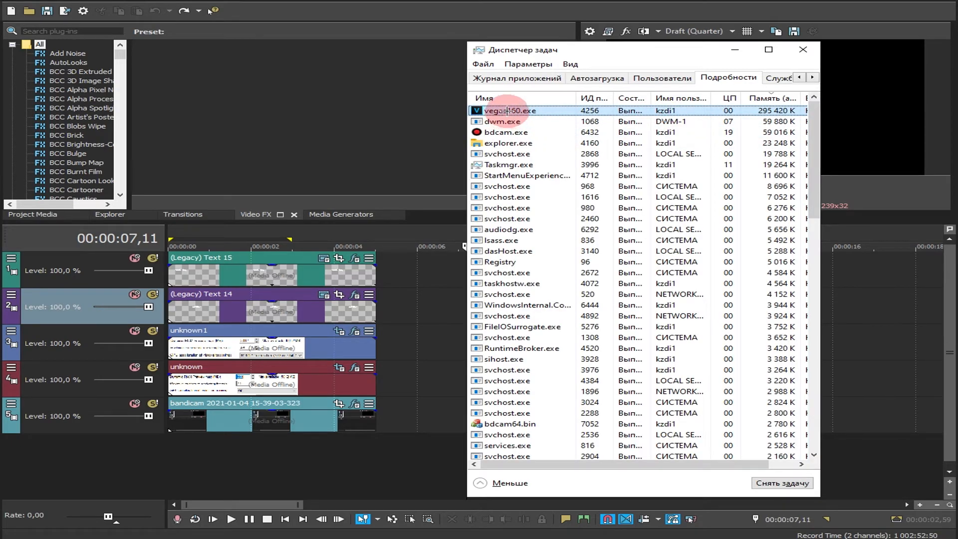
{"action": "right_click", "coordinate": [500, 111]}
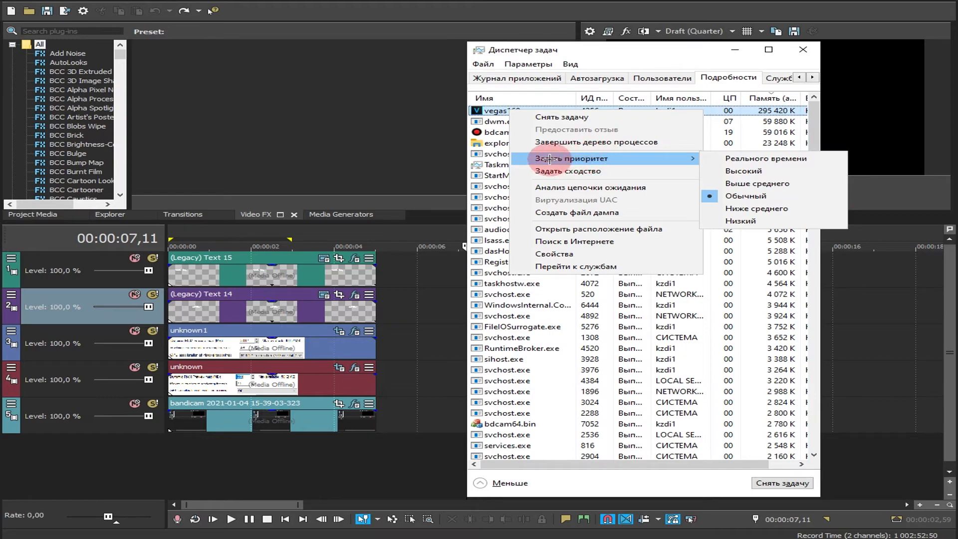
{"action": "mouse_move", "coordinate": [723, 179]}
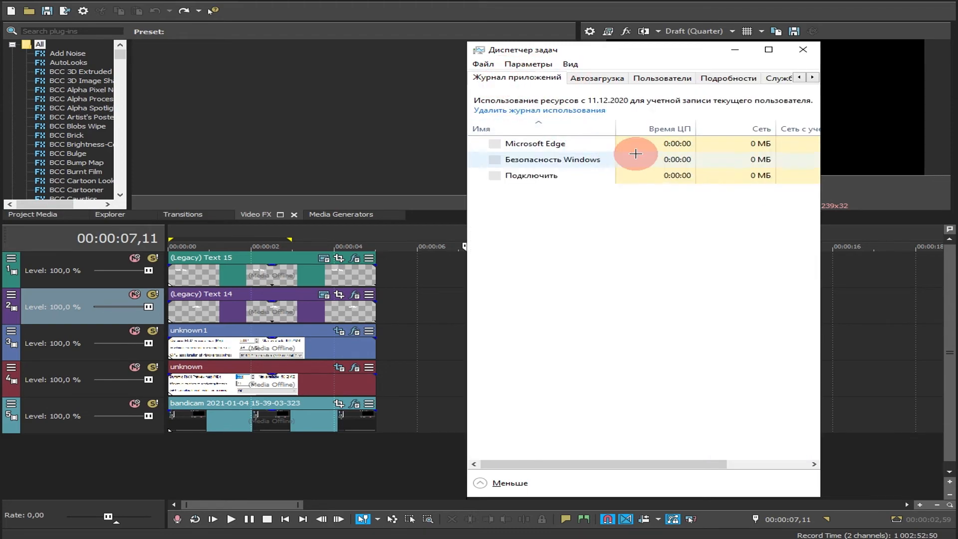
Bring the VEGAS Pro five-track timeline back in front of Task Manager
{"action": "left_click", "coordinate": [803, 49]}
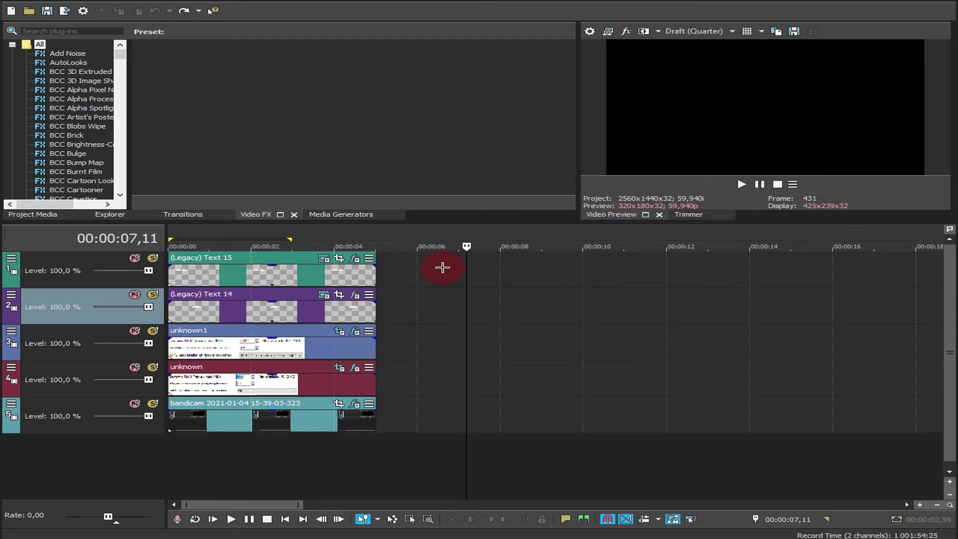
{"action": "mouse_move", "coordinate": [447, 263]}
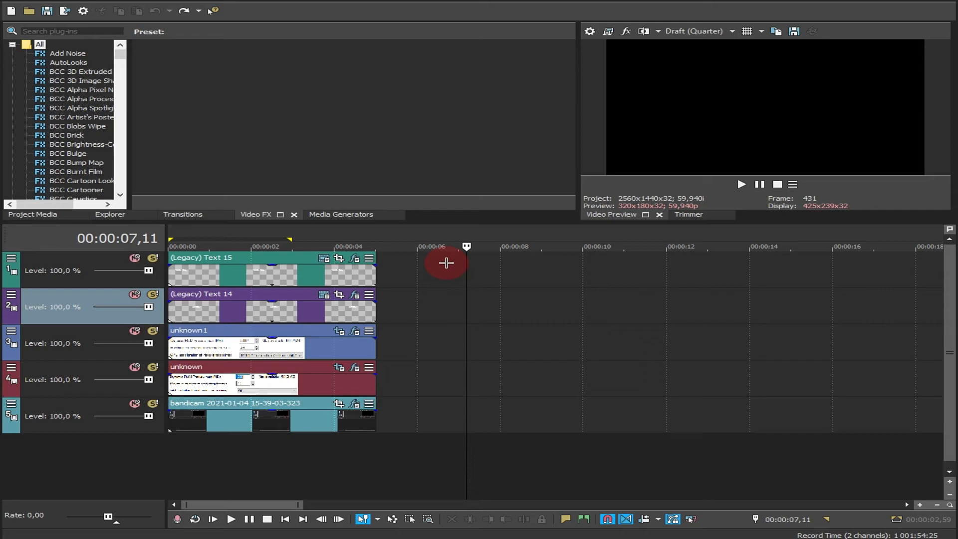